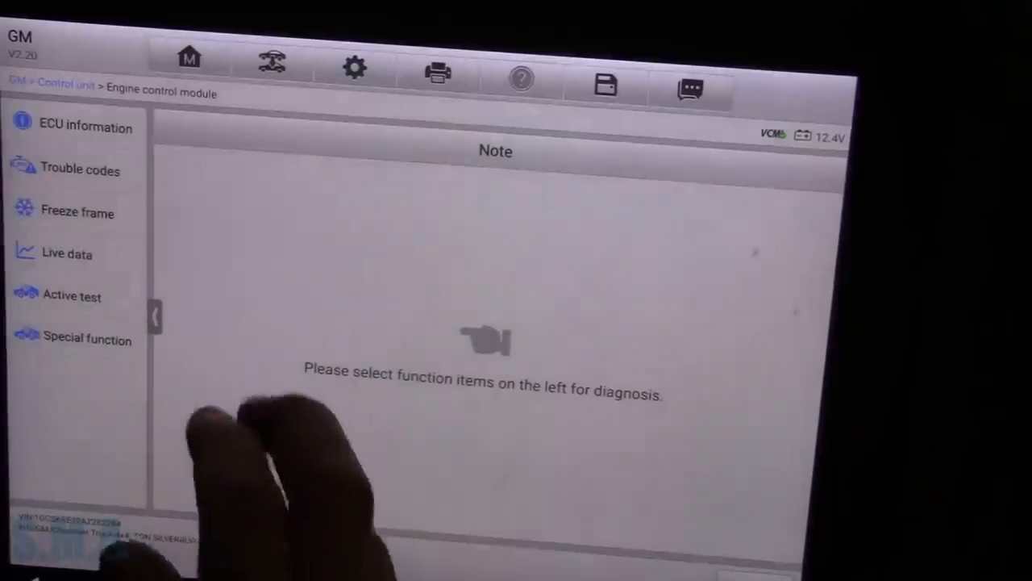
# - Go into the GM engine control module's trouble codes function
pyautogui.click(77, 170)
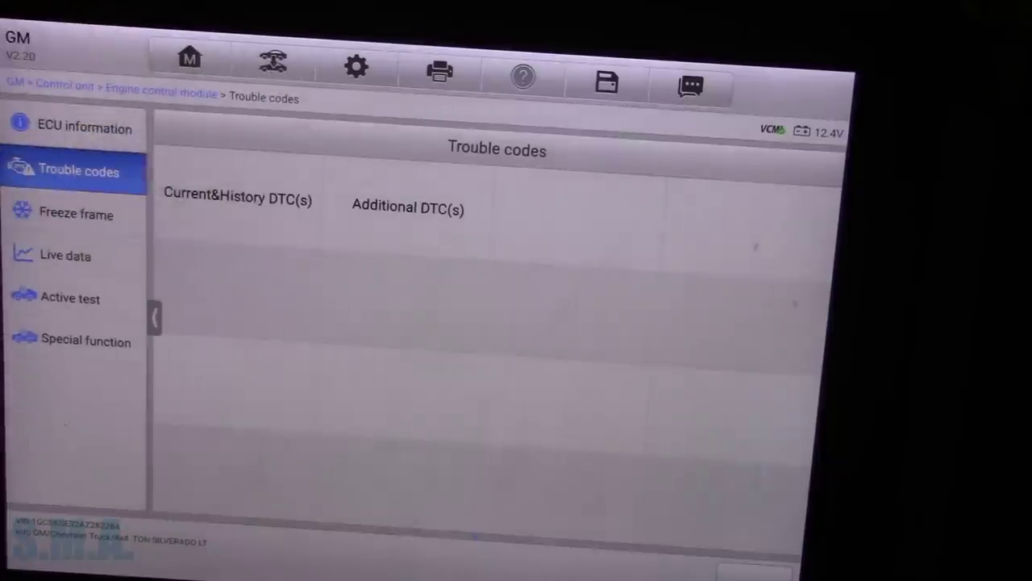
# - List the Current&History DTCs and read through the EVAP vent, large leak and oxygen sensor faults
pyautogui.click(235, 200)
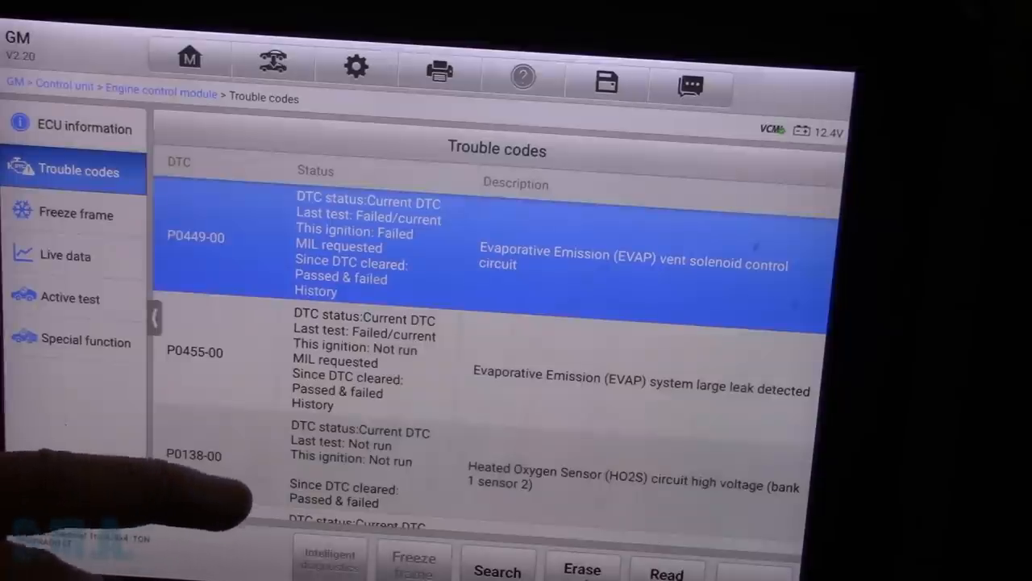
pyautogui.scroll(-3)
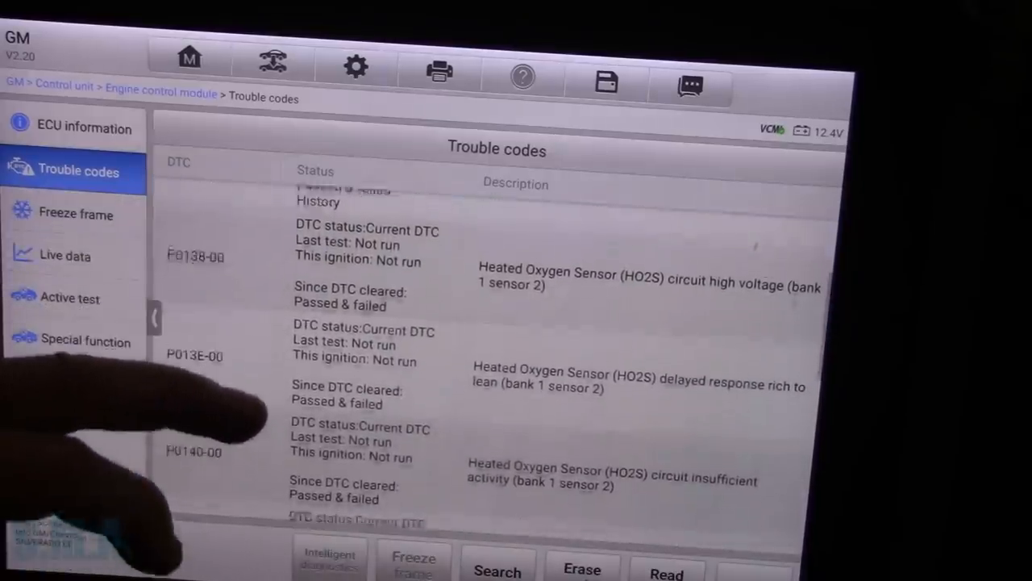
pyautogui.scroll(-3)
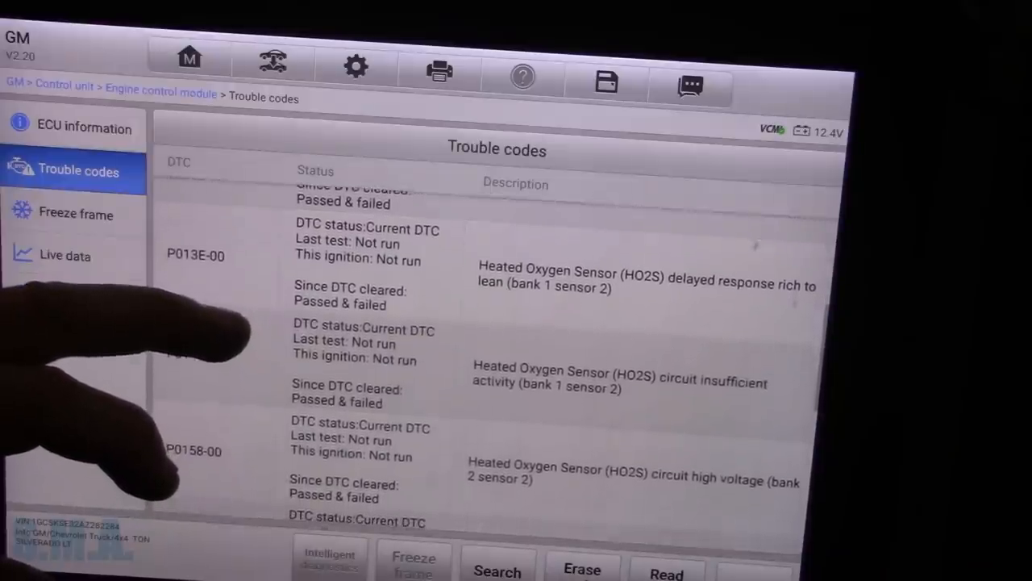
pyautogui.scroll(-3)
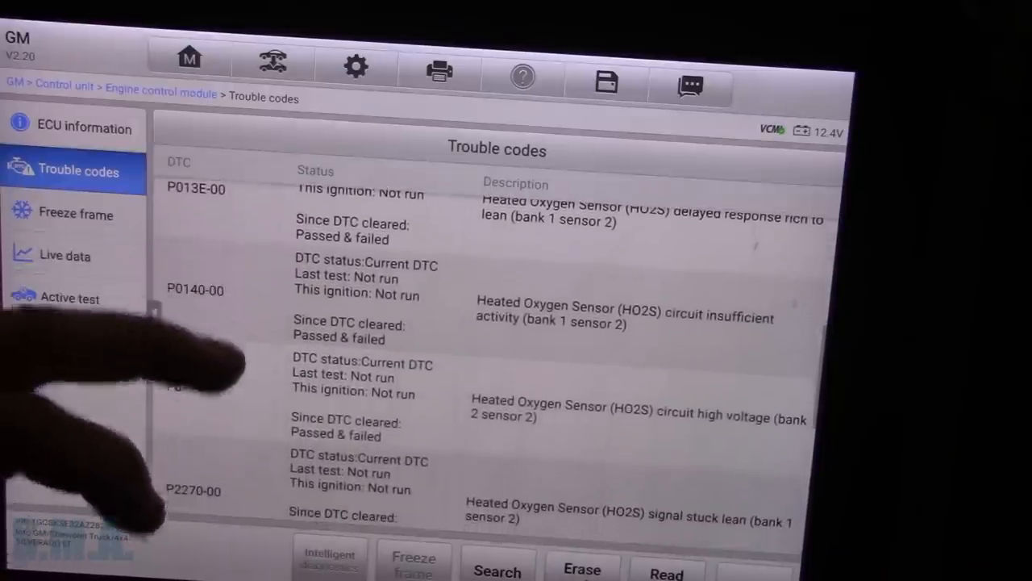
pyautogui.scroll(-3)
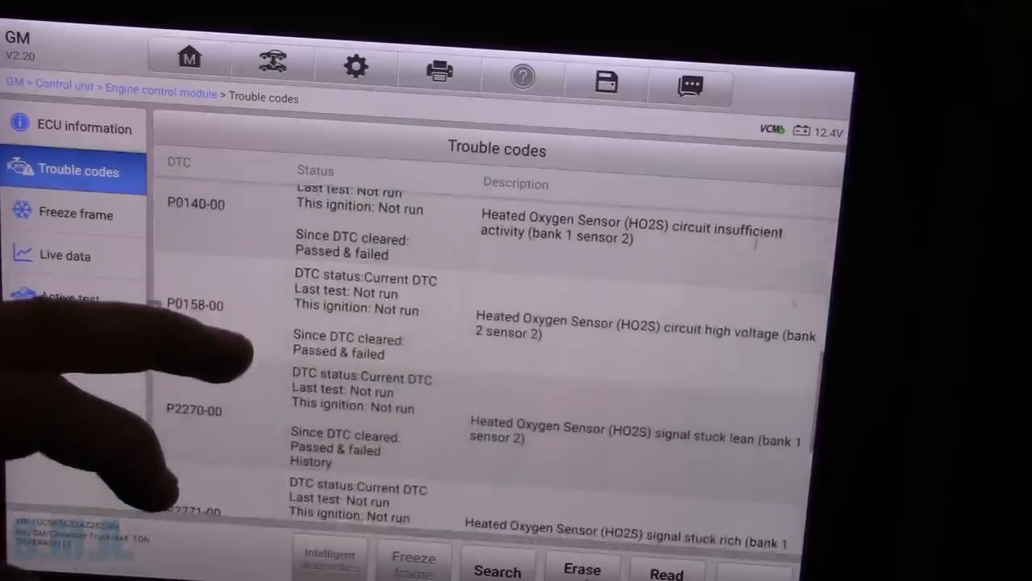
pyautogui.scroll(-3)
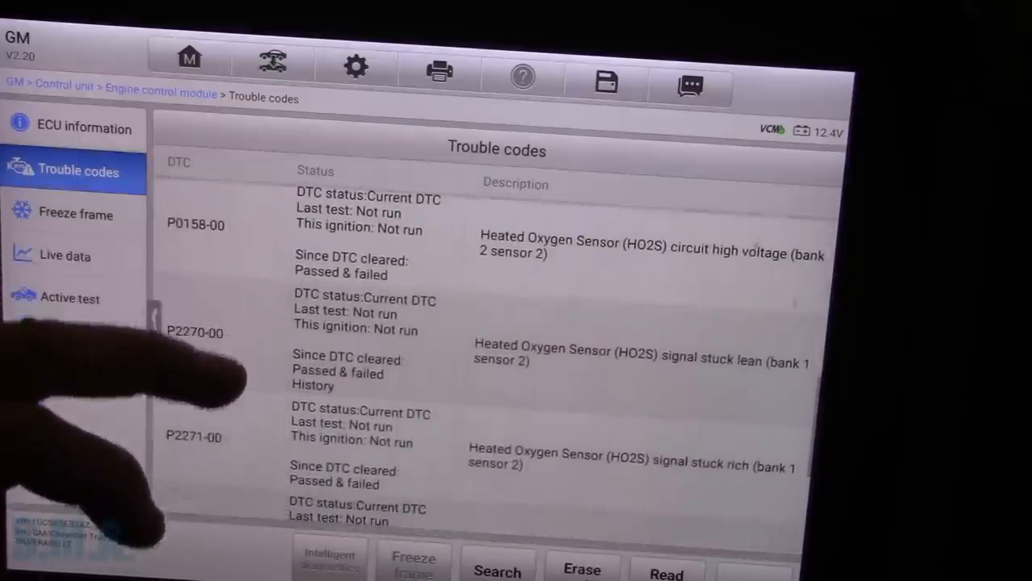
pyautogui.scroll(-3)
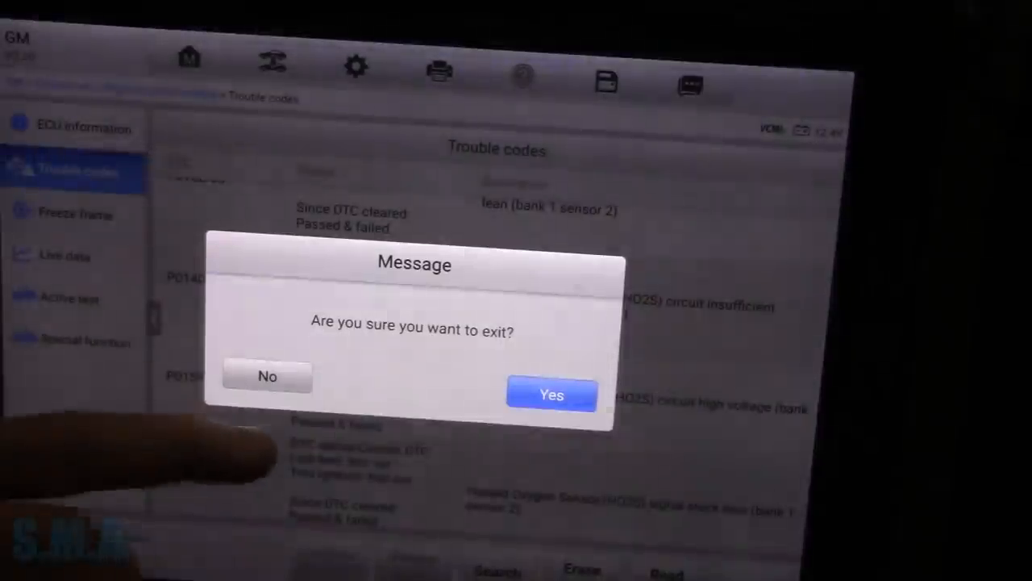
# - Leave the GM session, start generic EOBD diagnostics and read its DTC&FFD codes including pending P0138
pyautogui.click(551, 394)
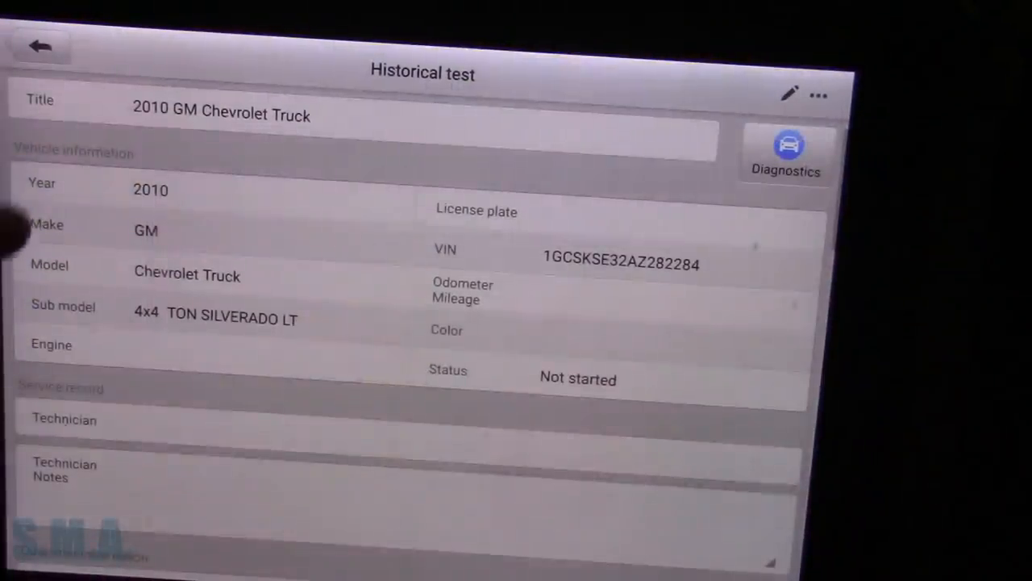
pyautogui.click(39, 47)
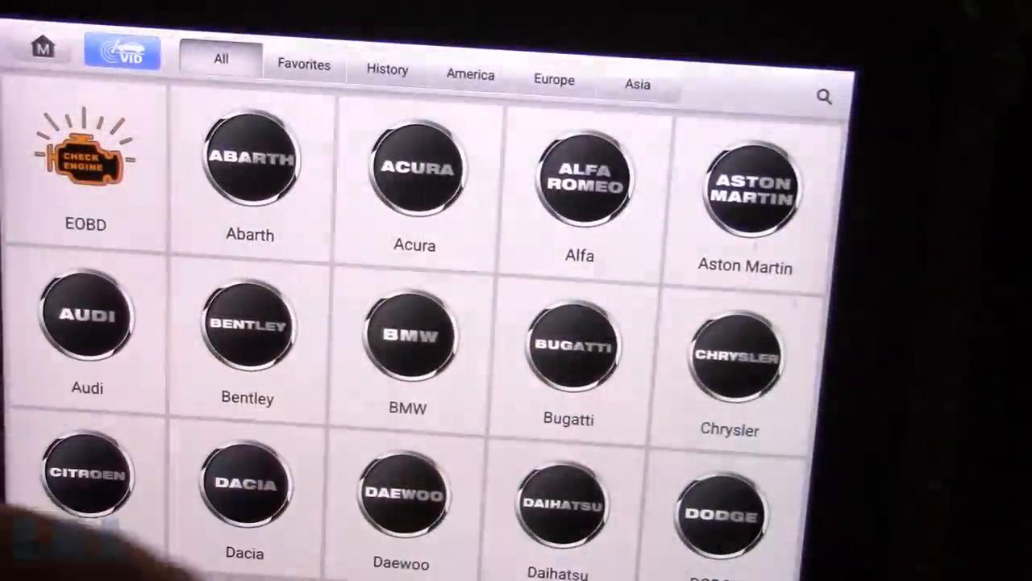
pyautogui.click(85, 158)
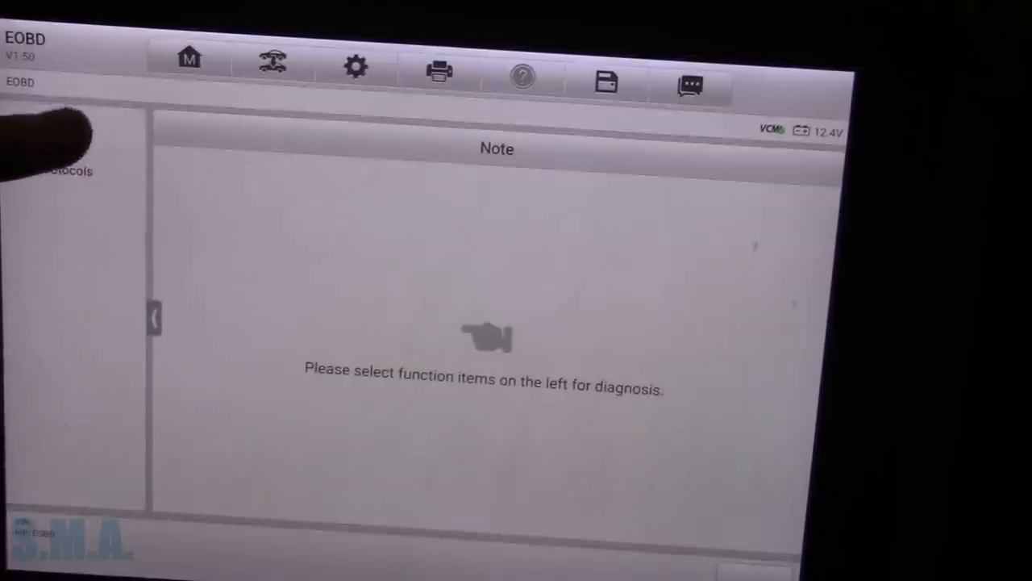
pyautogui.click(61, 126)
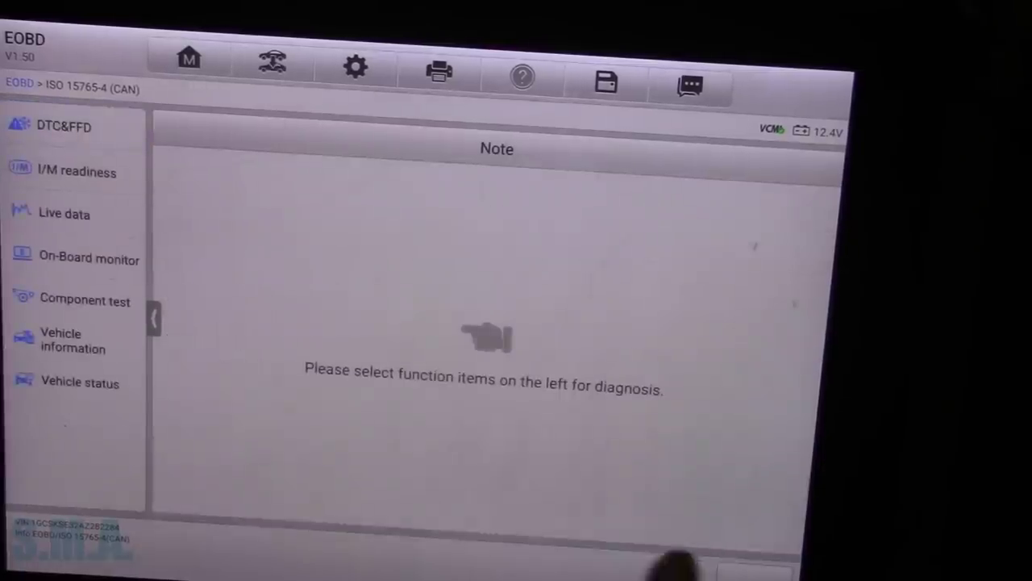
pyautogui.click(63, 126)
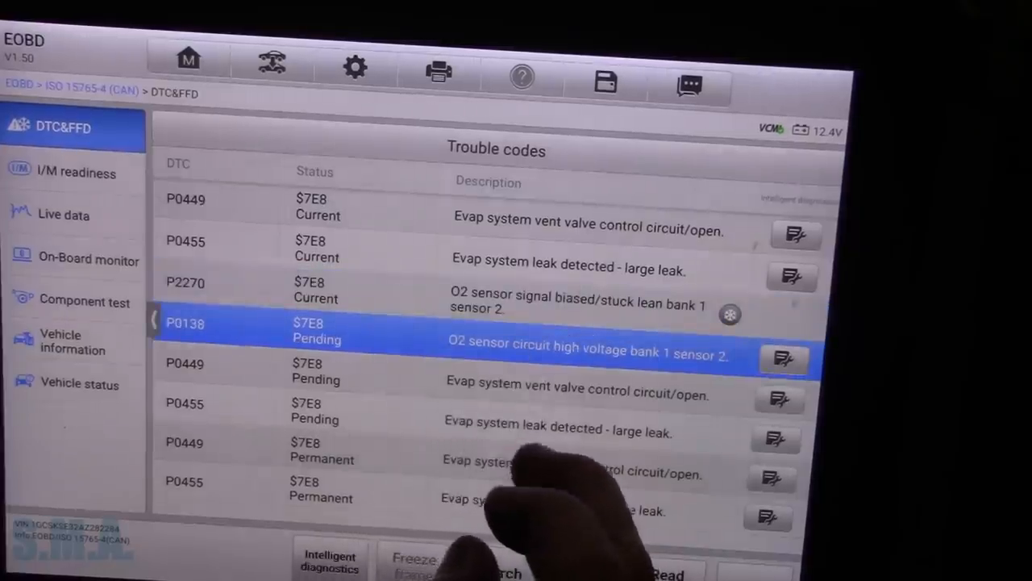
# - Exit the EOBD session back to the vehicle make selection menu
pyautogui.click(557, 419)
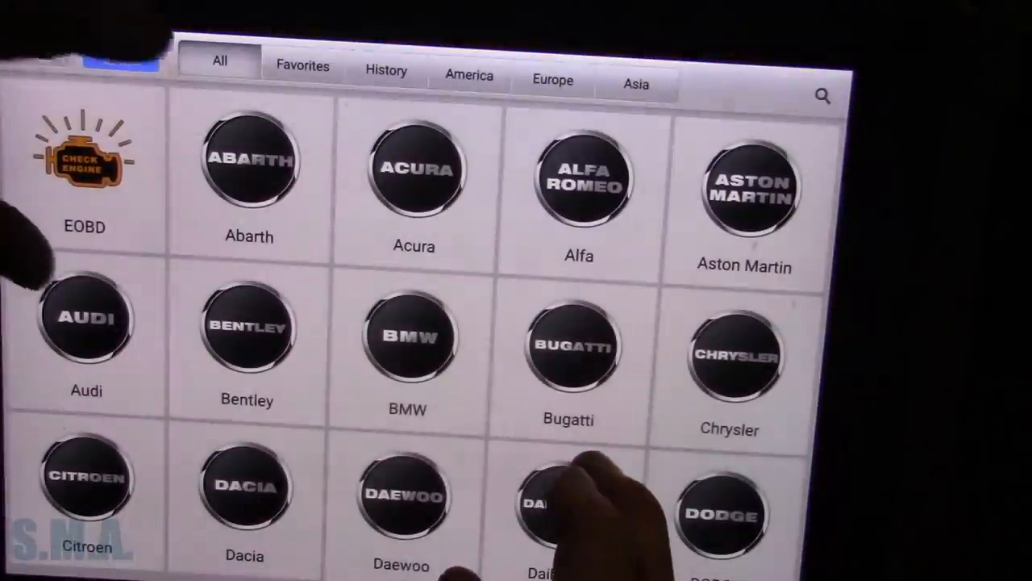
# - Use VID auto detect to identify the vehicle and reach the engine control module
pyautogui.click(121, 53)
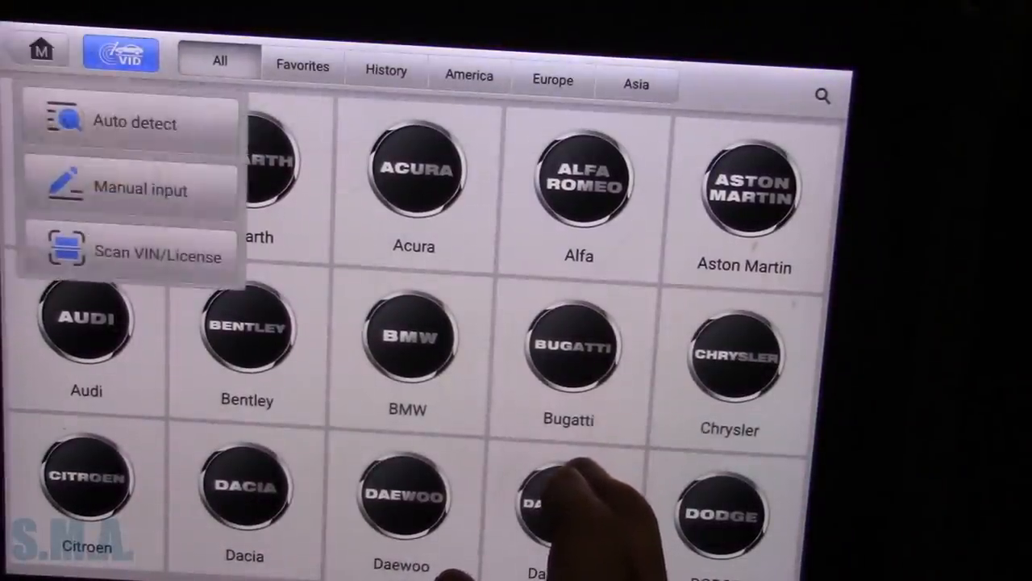
pyautogui.click(407, 346)
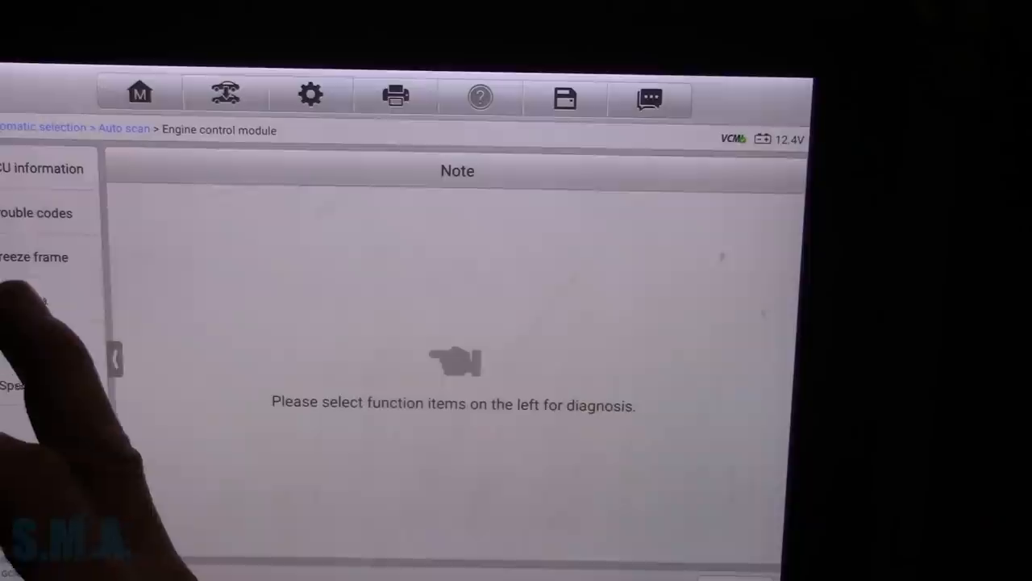
# - Start engine module live data and graph the four HO2S oxygen sensor voltages
pyautogui.click(32, 298)
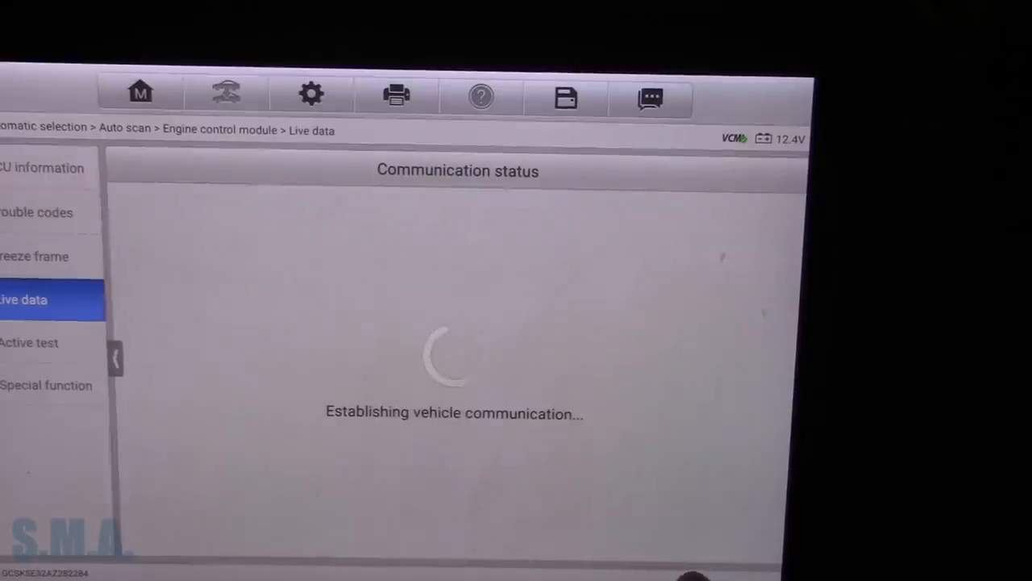
pyautogui.click(134, 244)
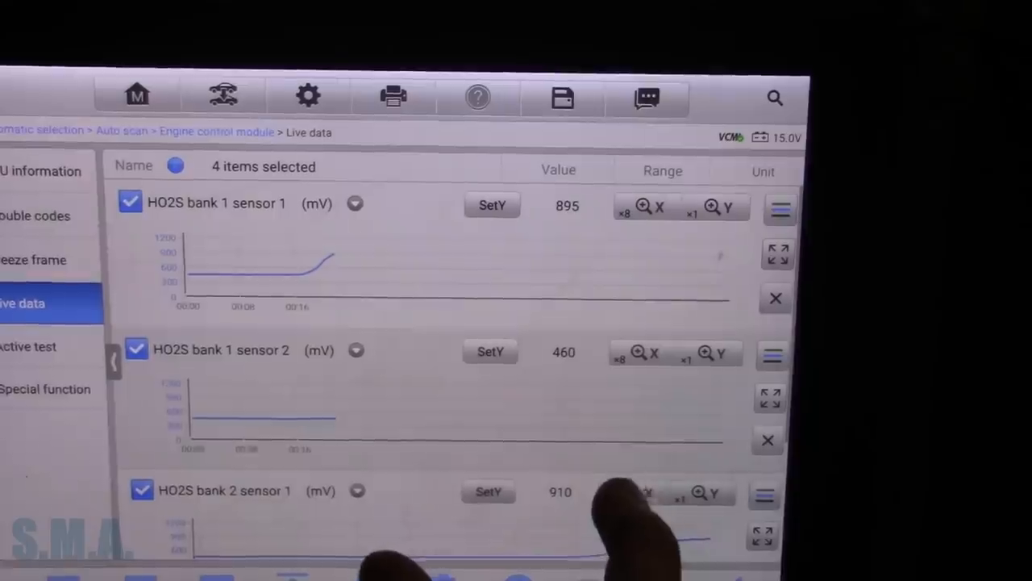
pyautogui.scroll(-3)
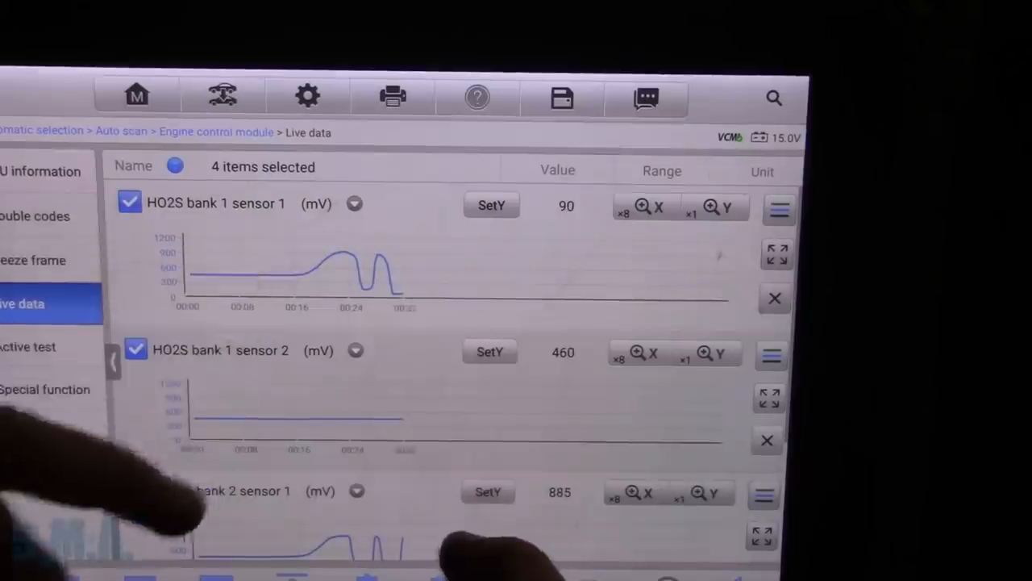
pyautogui.scroll(-3)
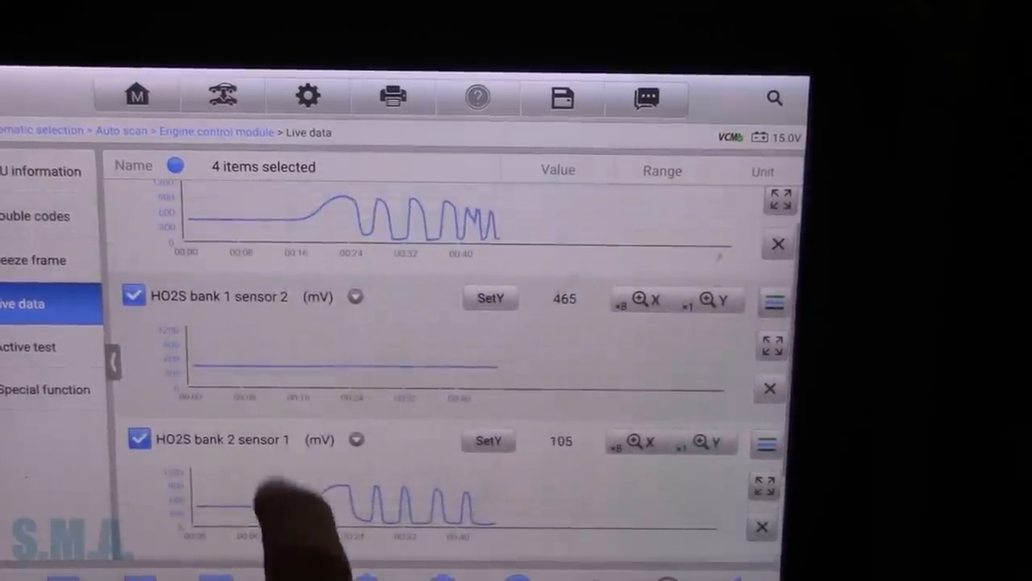
pyautogui.scroll(-3)
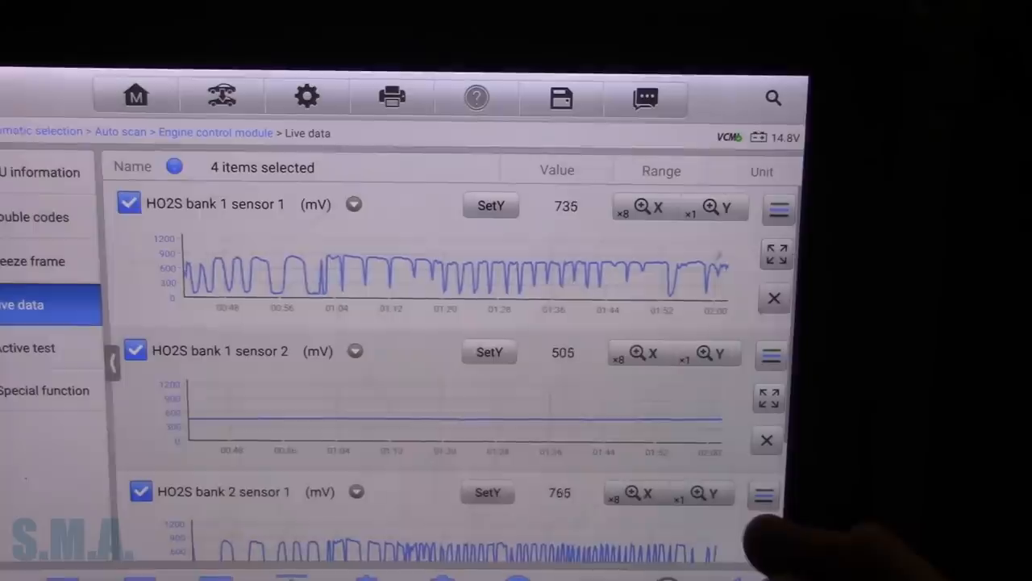
pyautogui.scroll(-3)
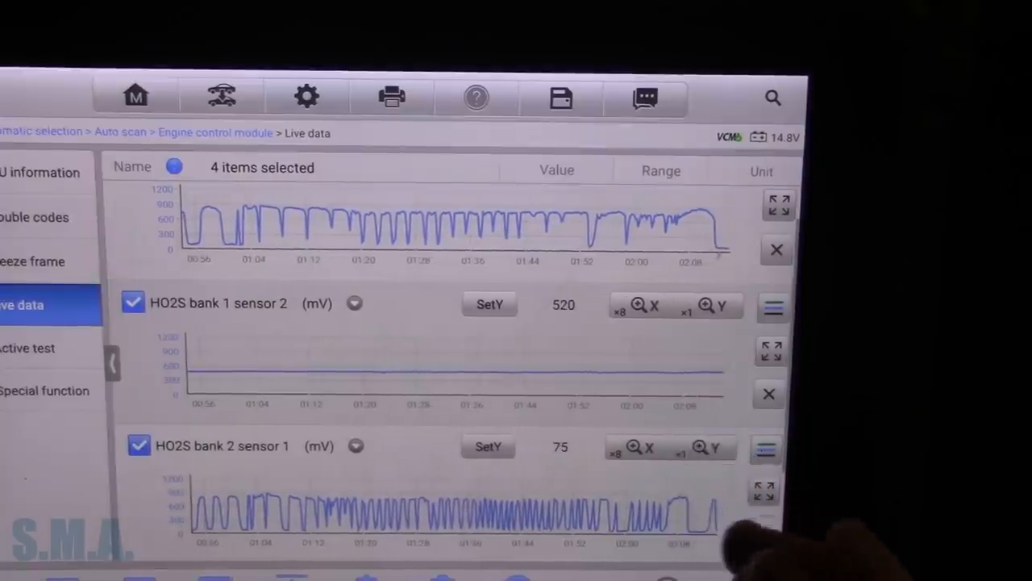
# - Scroll the live data graphs down to bank 2 sensors 1 and 2 and watch sensor 2 hold near 705 mV
pyautogui.scroll(-3)
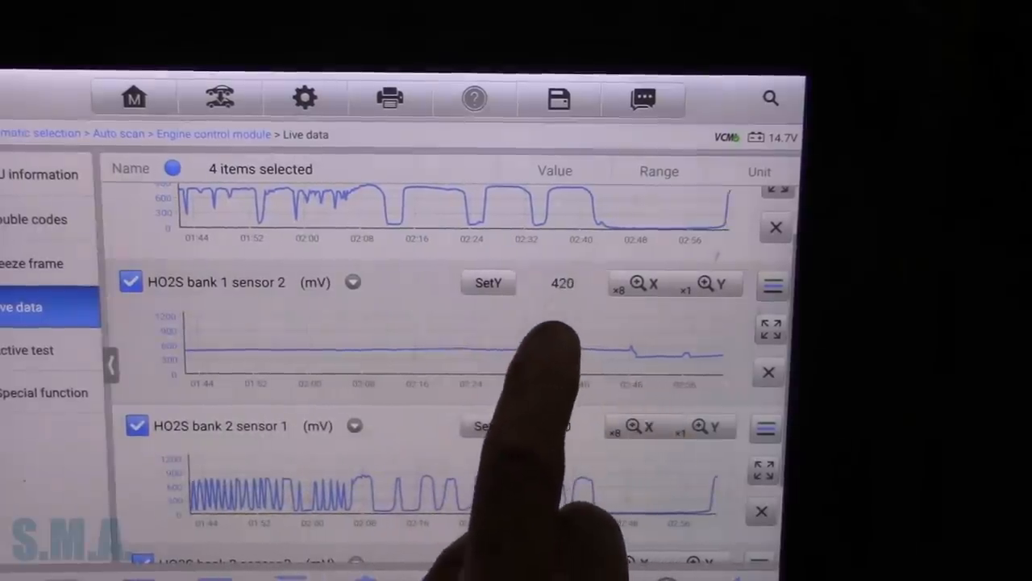
pyautogui.scroll(-3)
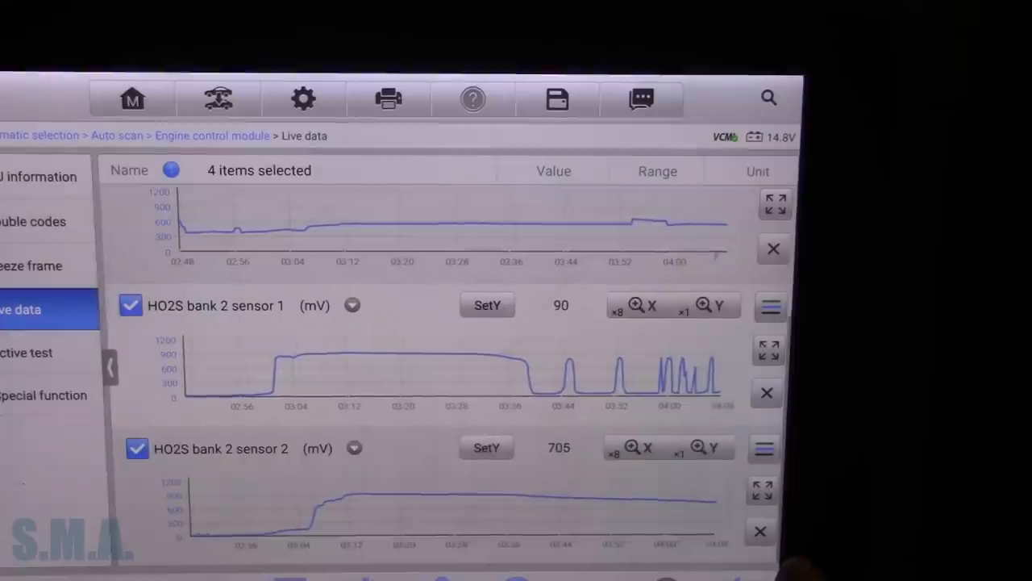
# - Move the graph list to bank 1 sensor 1 and sensor 2 to compare switching against the flat trace
pyautogui.click(772, 351)
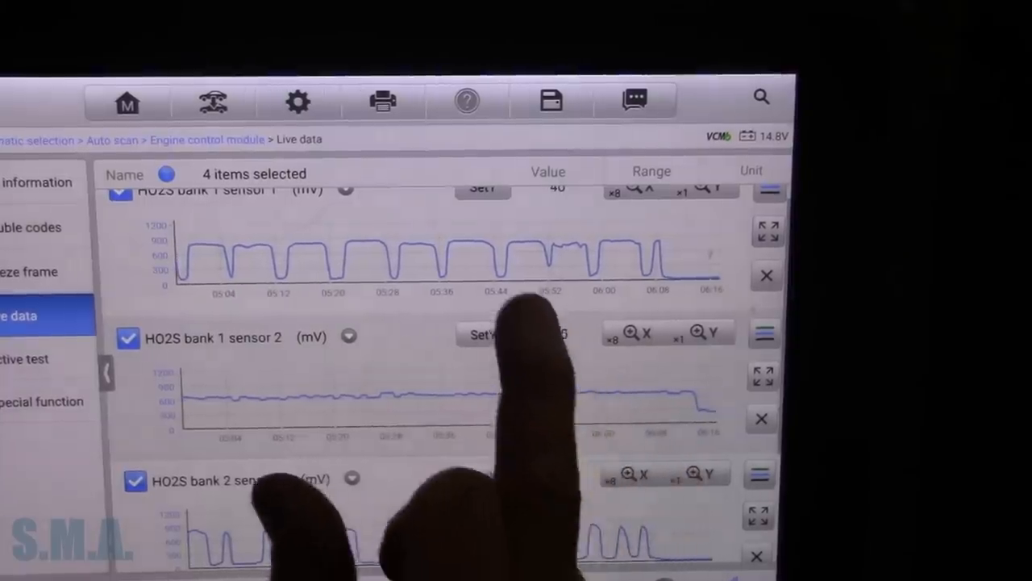
# - Keep the bank 1 sensor graphs in view as sensor 2 climbs to about 690 mV
pyautogui.scroll(-3)
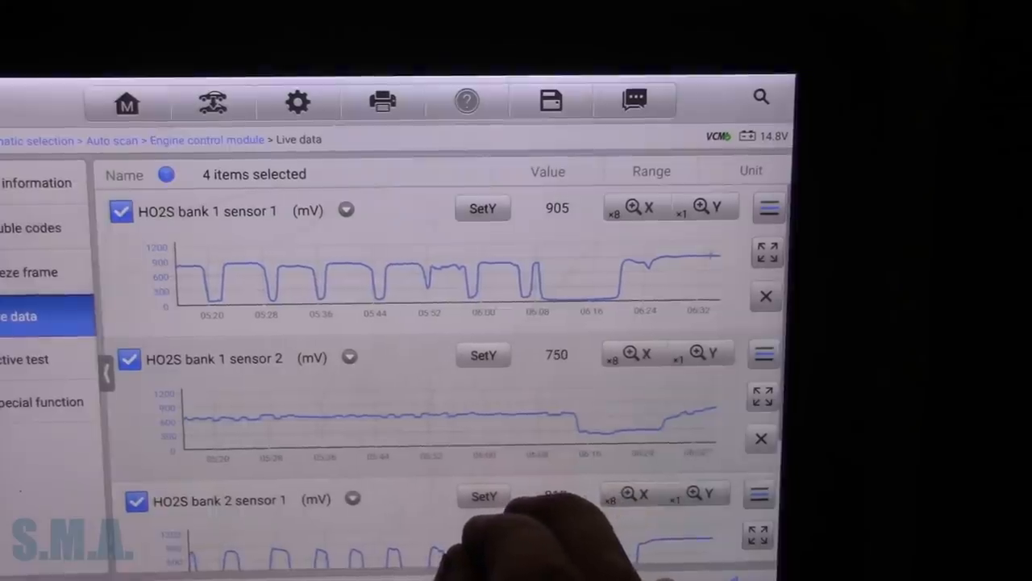
pyautogui.scroll(-3)
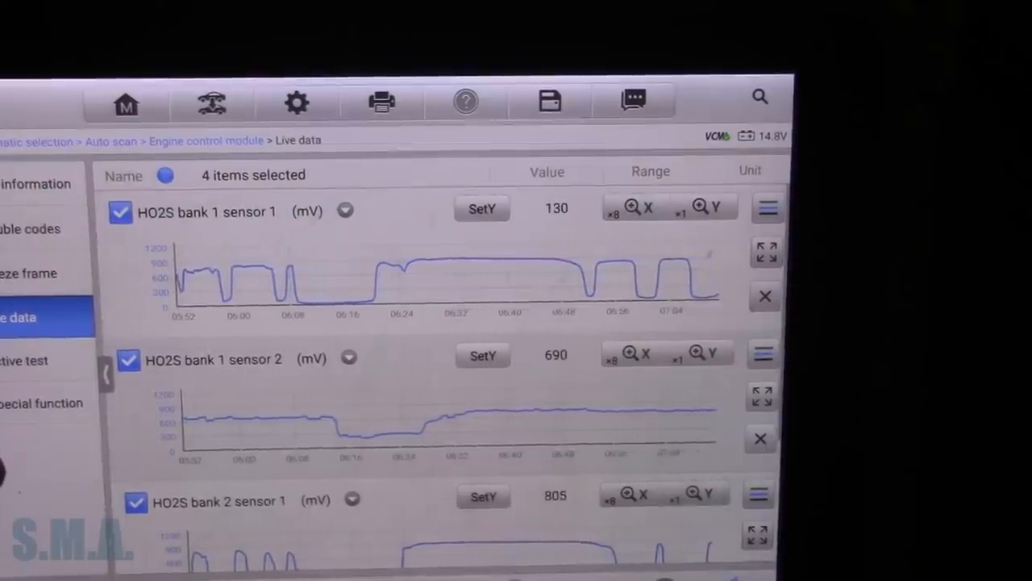
# - From Special function, start the EVAP purge/seal active test showing vent and purge solenoid commands
pyautogui.click(39, 403)
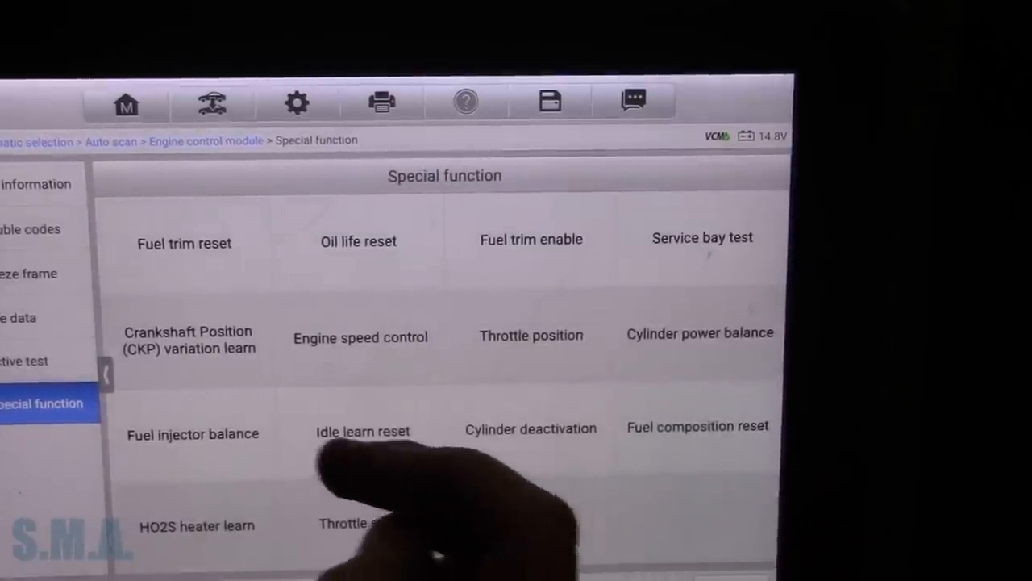
pyautogui.click(29, 361)
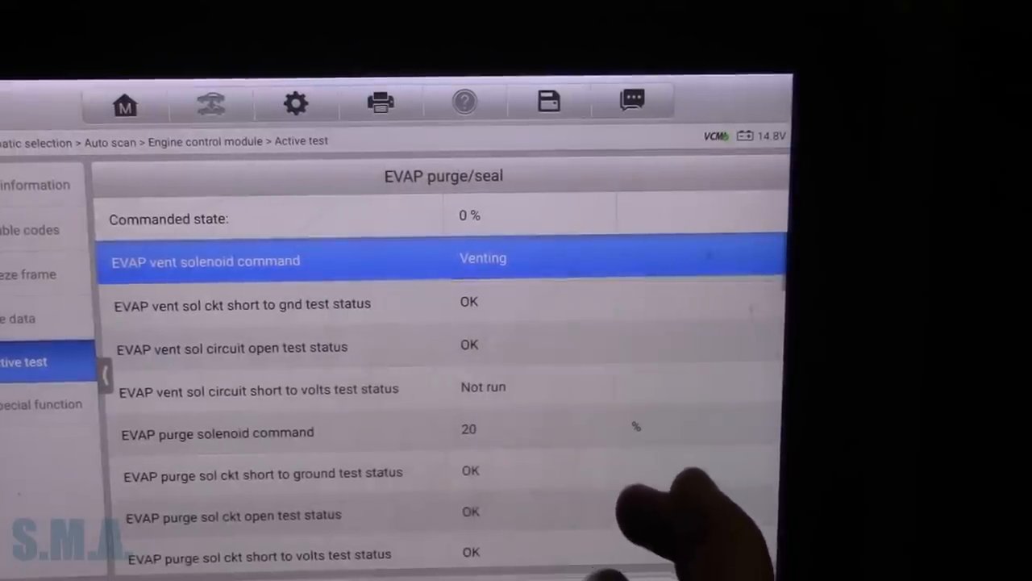
# - Scroll the purge/seal test data to the fuel tank pressure sensor reading near -13.5 mmHg
pyautogui.scroll(-3)
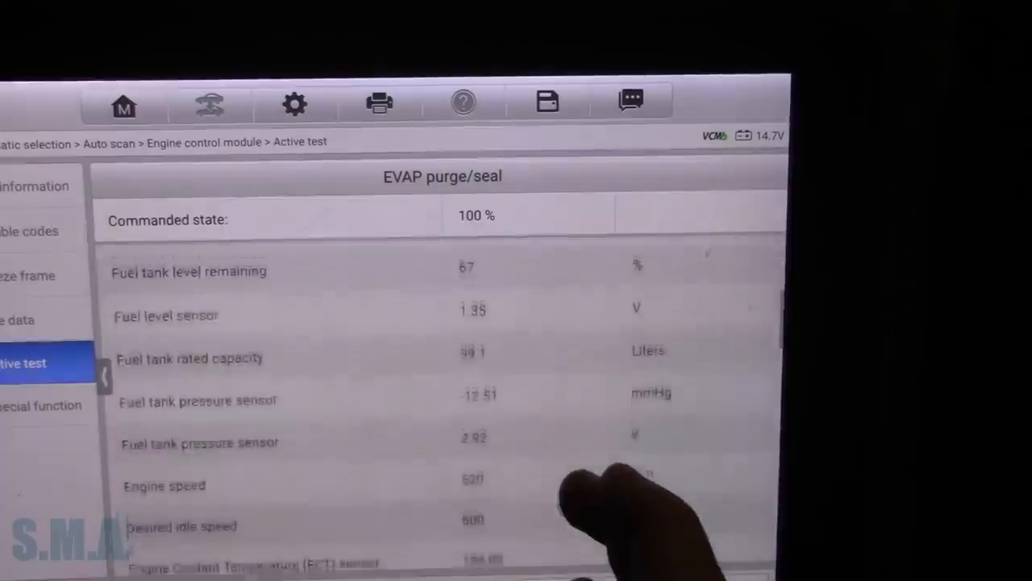
pyautogui.scroll(-3)
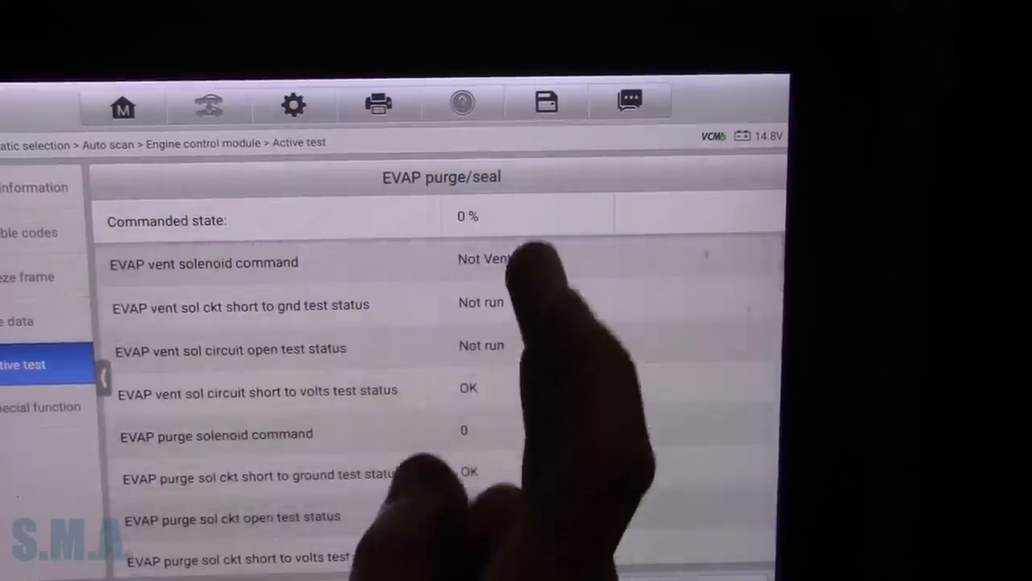
pyautogui.click(275, 262)
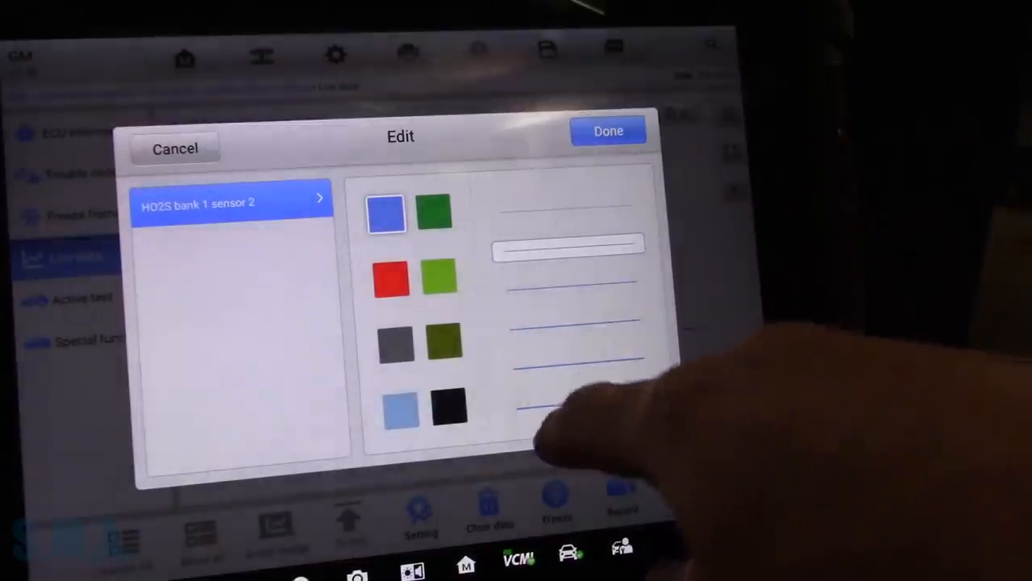
# - Choose a colour and line style for the HO2S bank 1 sensor 2 graph trace
pyautogui.click(606, 129)
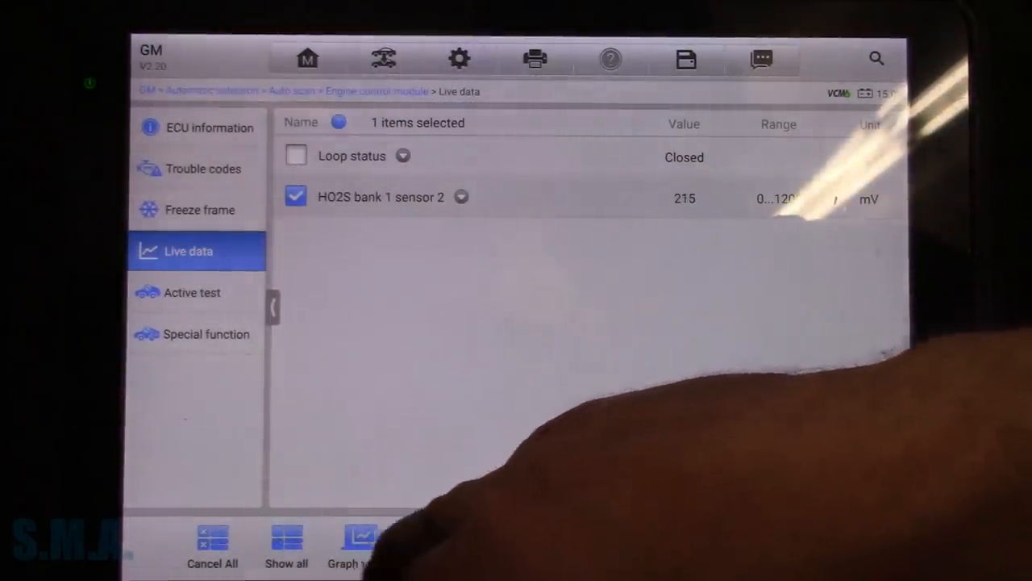
# - Select the HO2S bank 1 and bank 2 sensors so all four voltages graph together
pyautogui.click(293, 237)
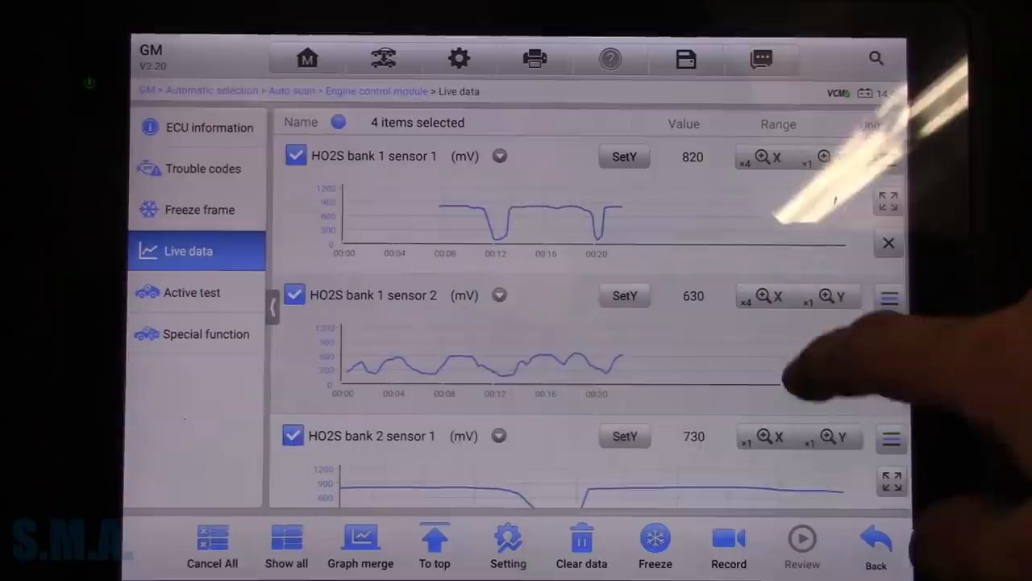
pyautogui.scroll(-3)
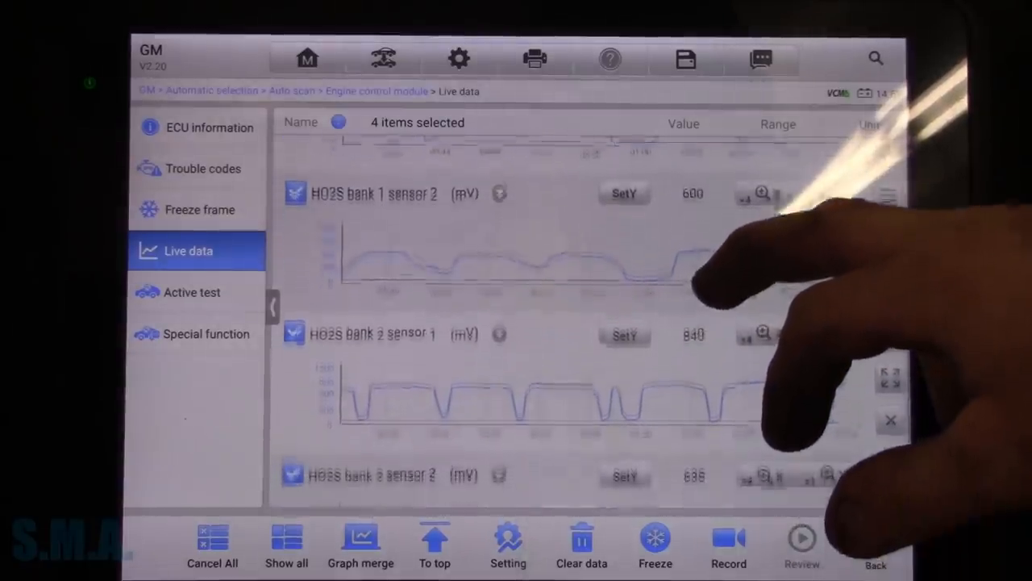
pyautogui.scroll(-3)
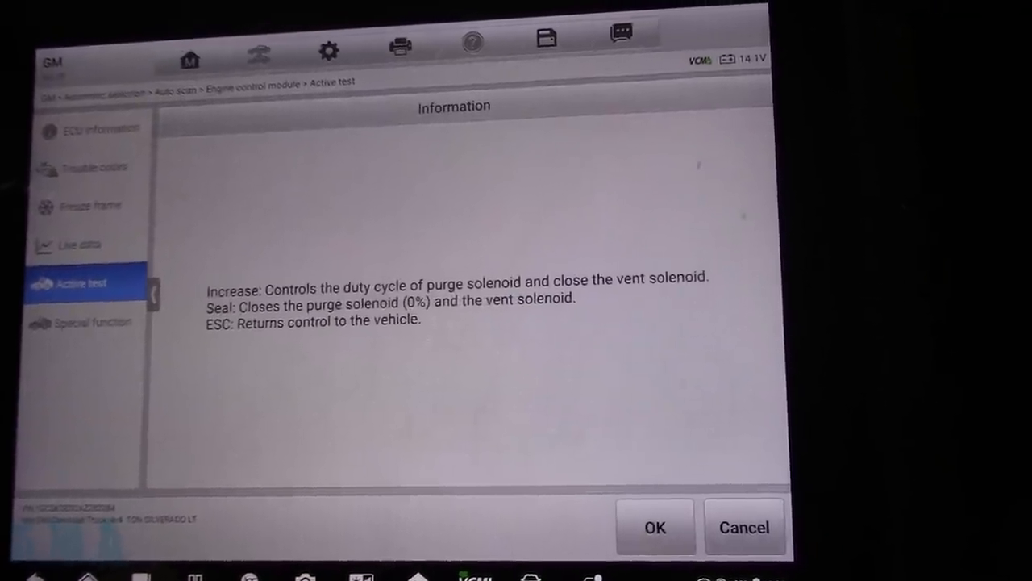
# - Confirm the Information dialog to start the EVAP purge/seal solenoid test
pyautogui.click(655, 526)
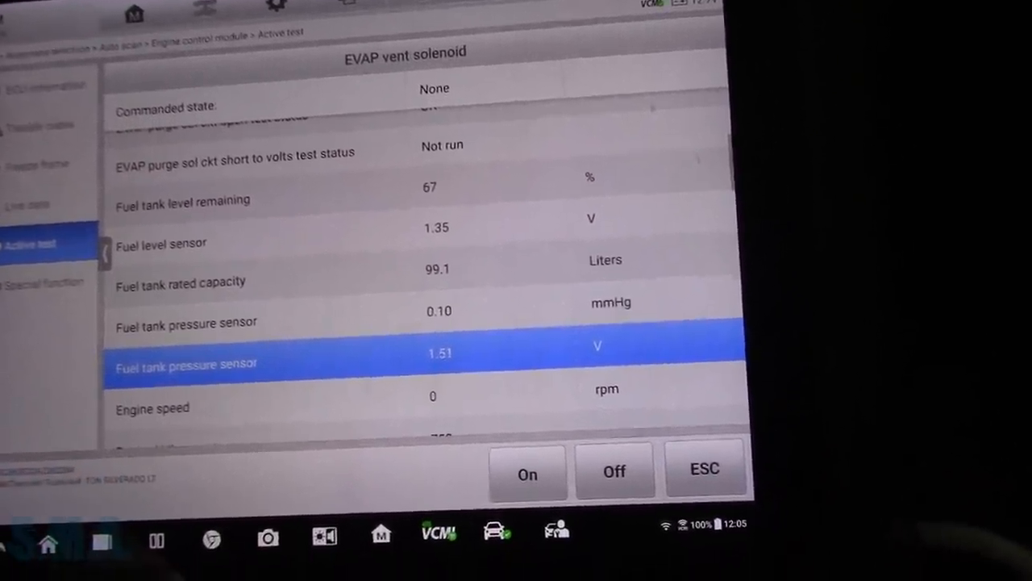
# - Command the EVAP vent solenoid On, then Off, watching fuel tank pressure hold near 0.1 mmHg
pyautogui.click(528, 471)
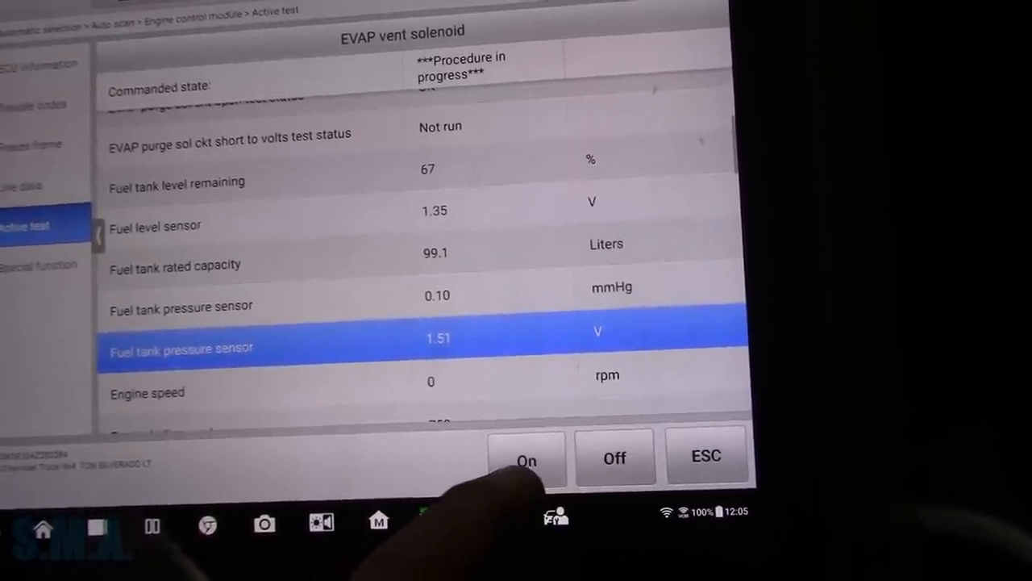
pyautogui.click(614, 457)
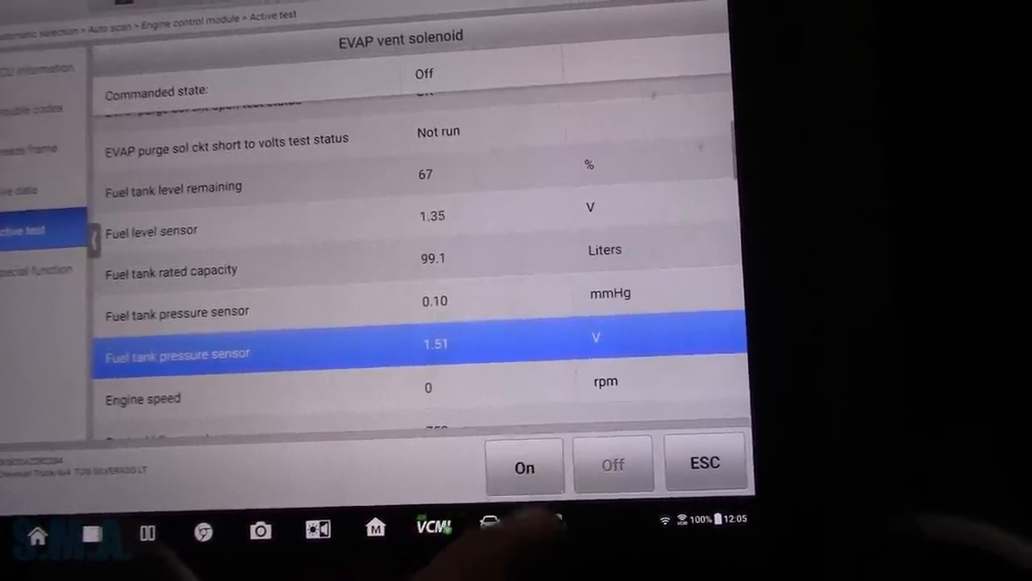
pyautogui.click(525, 466)
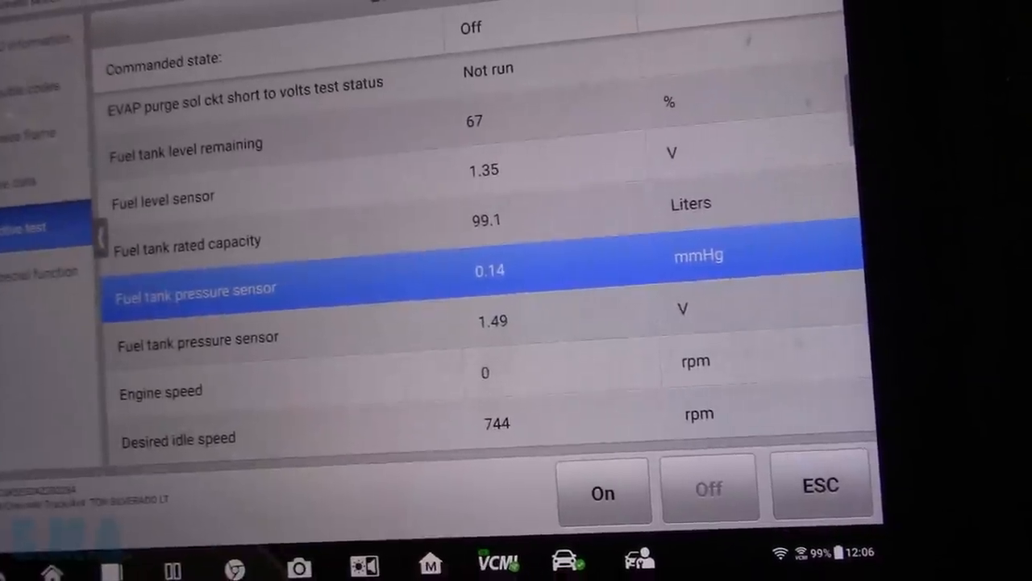
# - Command the vent solenoid On again until pressure reaches 0.25 mmHg, then stop the command
pyautogui.click(604, 491)
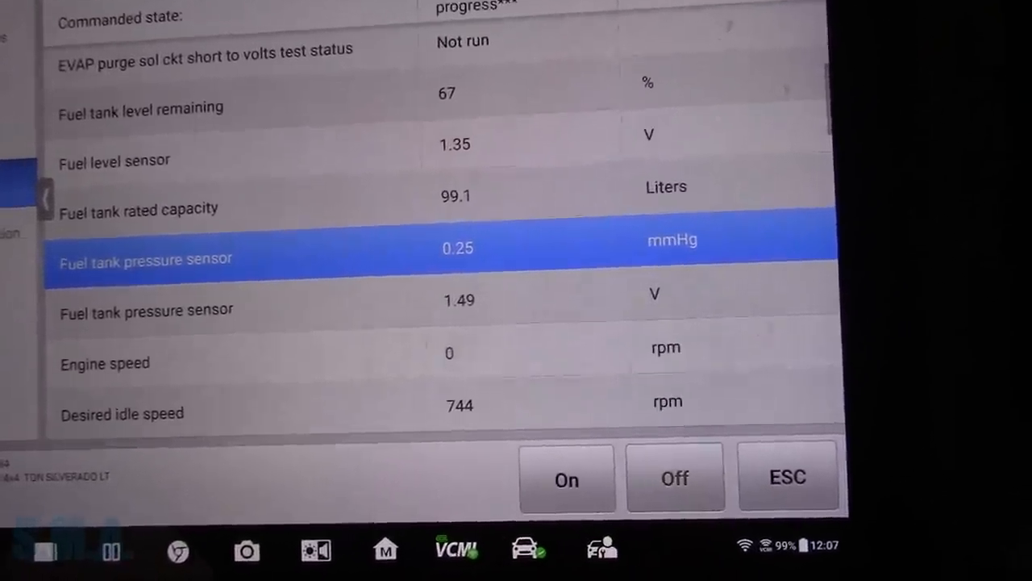
pyautogui.click(676, 477)
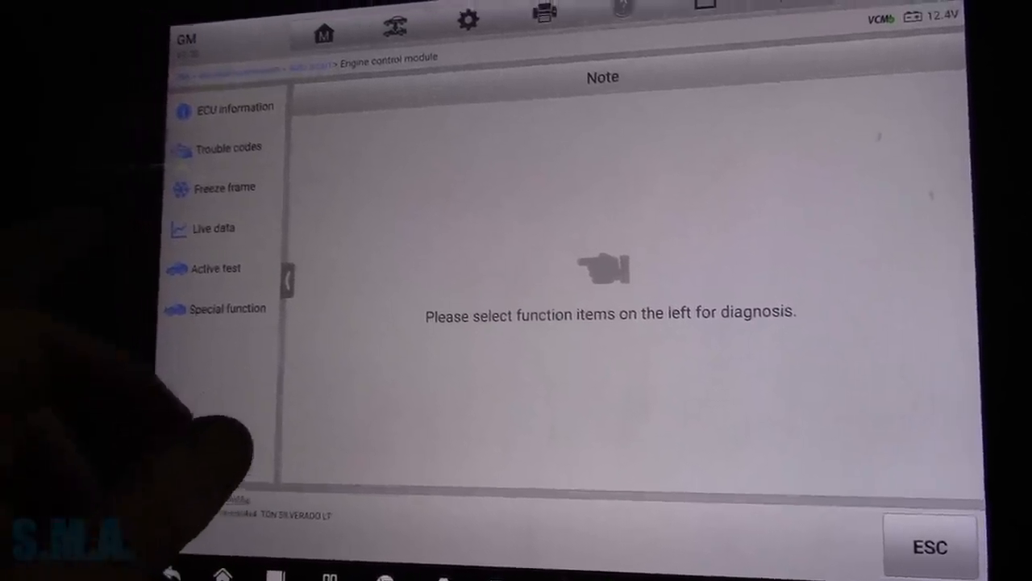
# - View the engine module's Current&History DTCs for HO2S bank 1 sensor 2
pyautogui.click(224, 148)
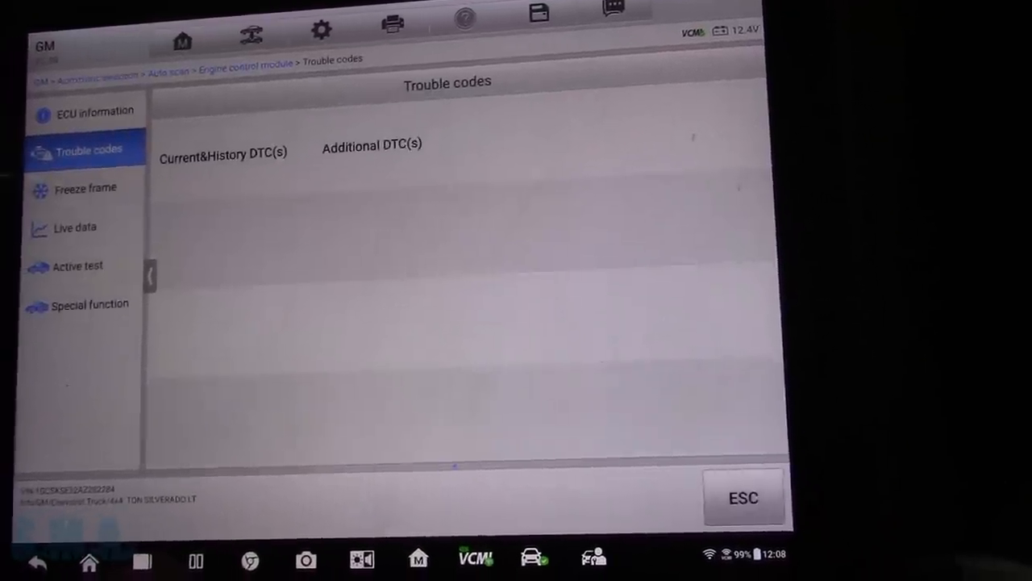
pyautogui.click(223, 151)
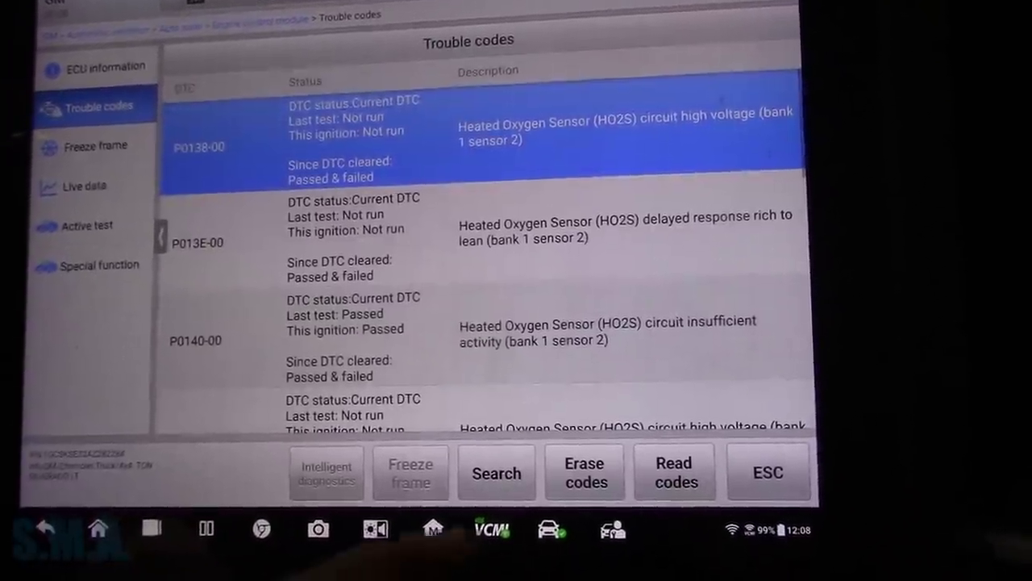
pyautogui.click(674, 473)
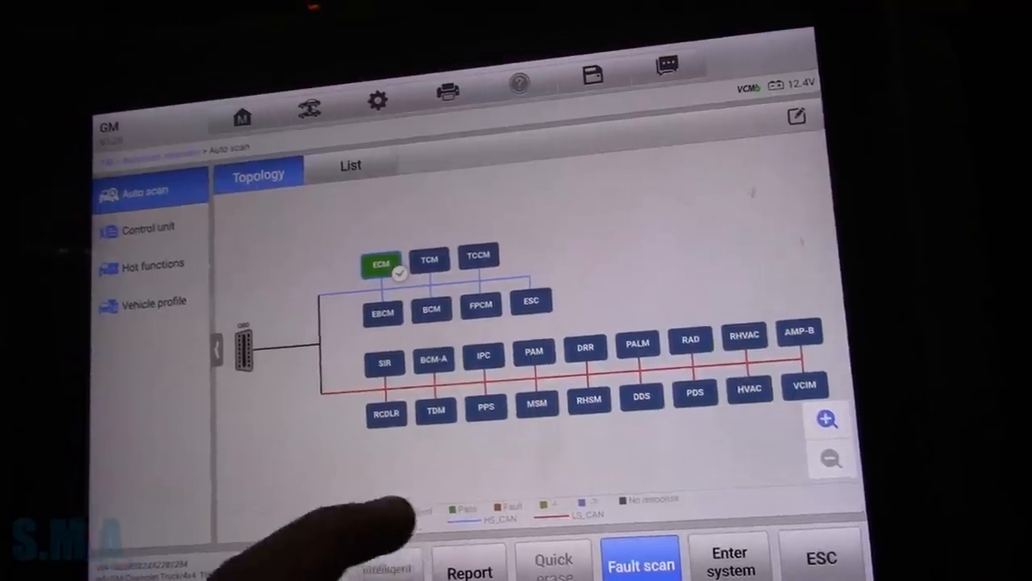
# - Back out of the Auto scan screen to the vehicle session exit confirmation
pyautogui.click(823, 558)
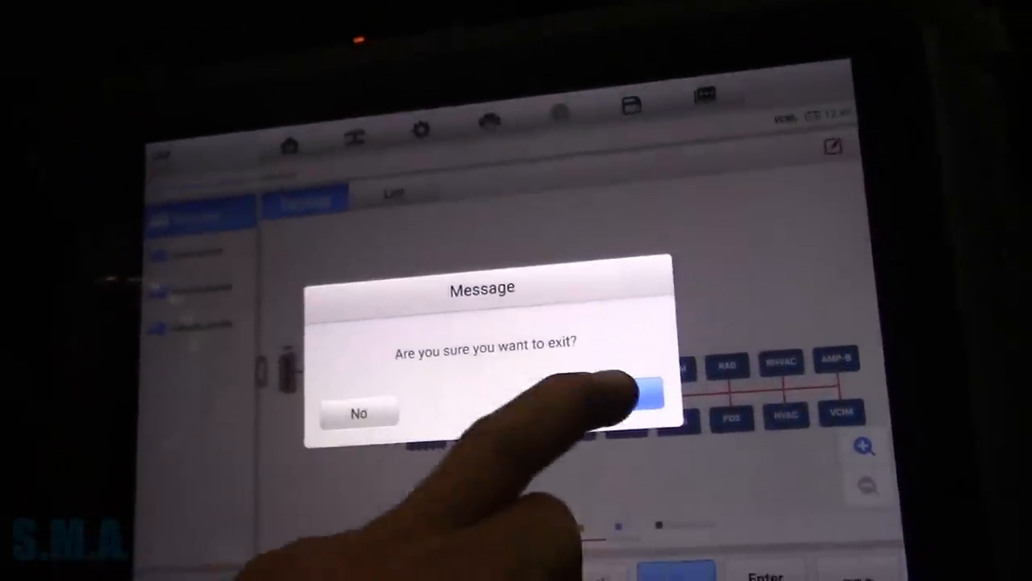